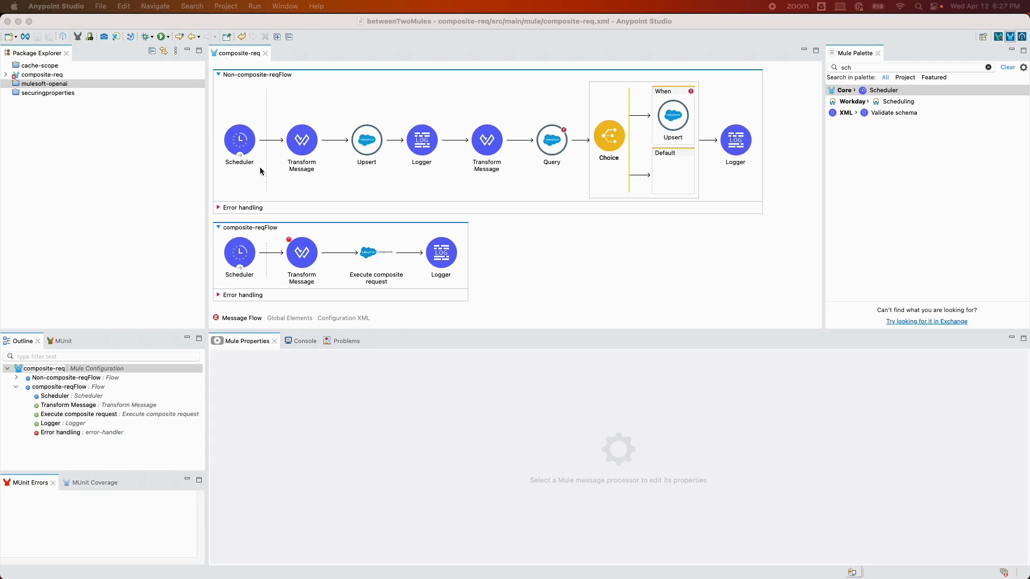
{"action": "mouse_move", "coordinate": [244, 86]}
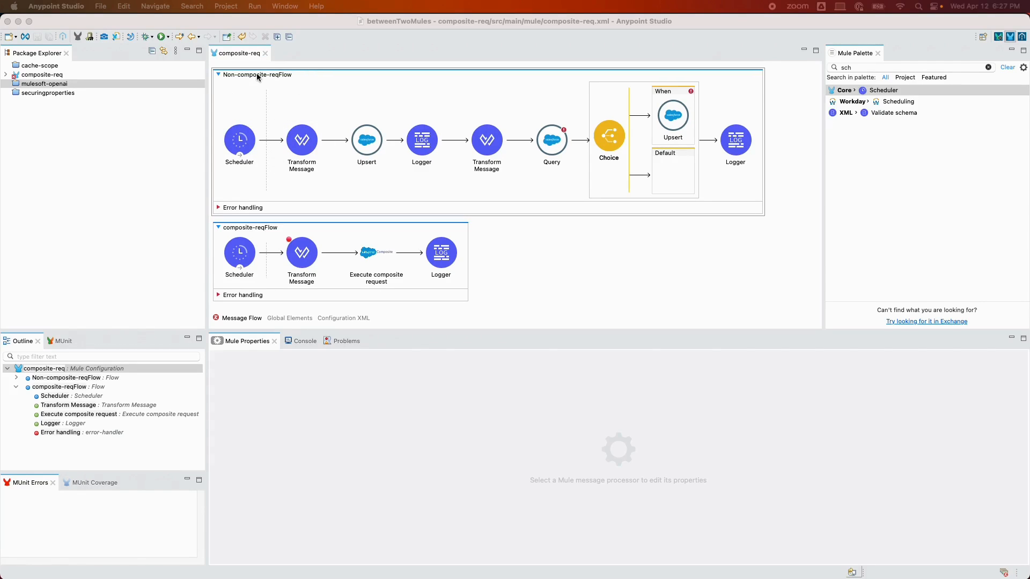
Select the Non-composite-reqFlow and comment out its Upsert step via Toggle Comment.
{"action": "left_click", "coordinate": [367, 140]}
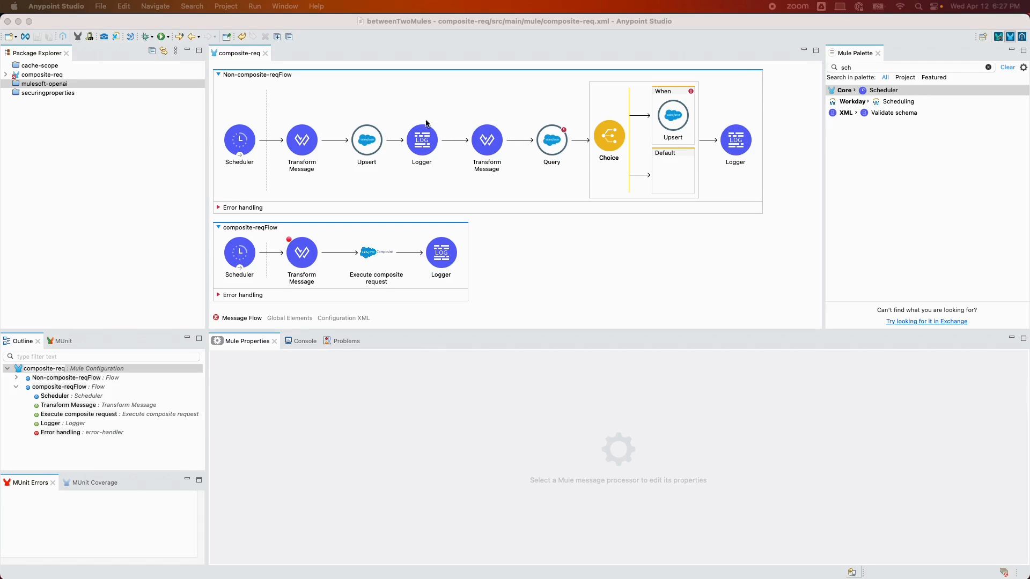
{"action": "mouse_move", "coordinate": [374, 177]}
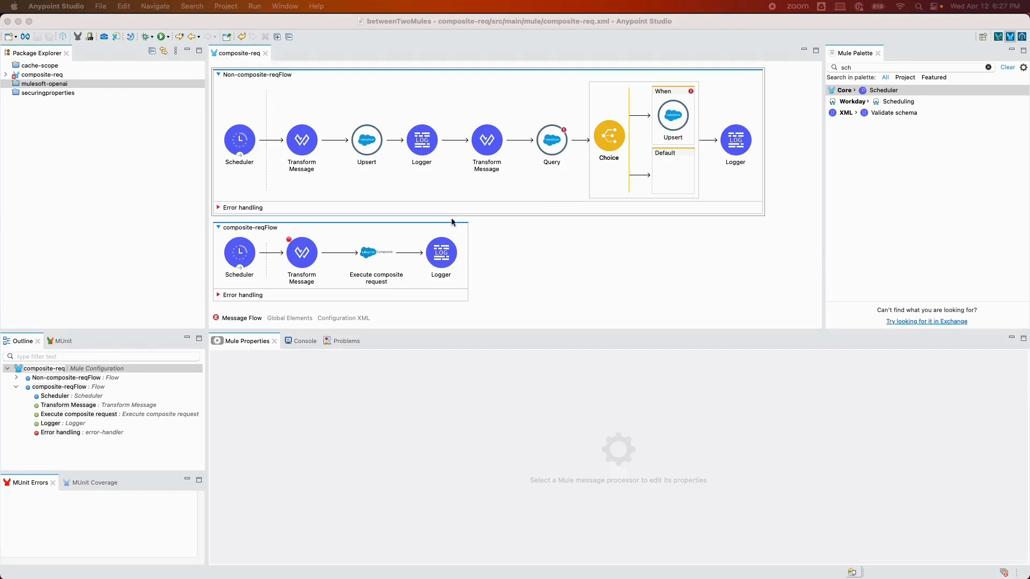
{"action": "left_click", "coordinate": [552, 139]}
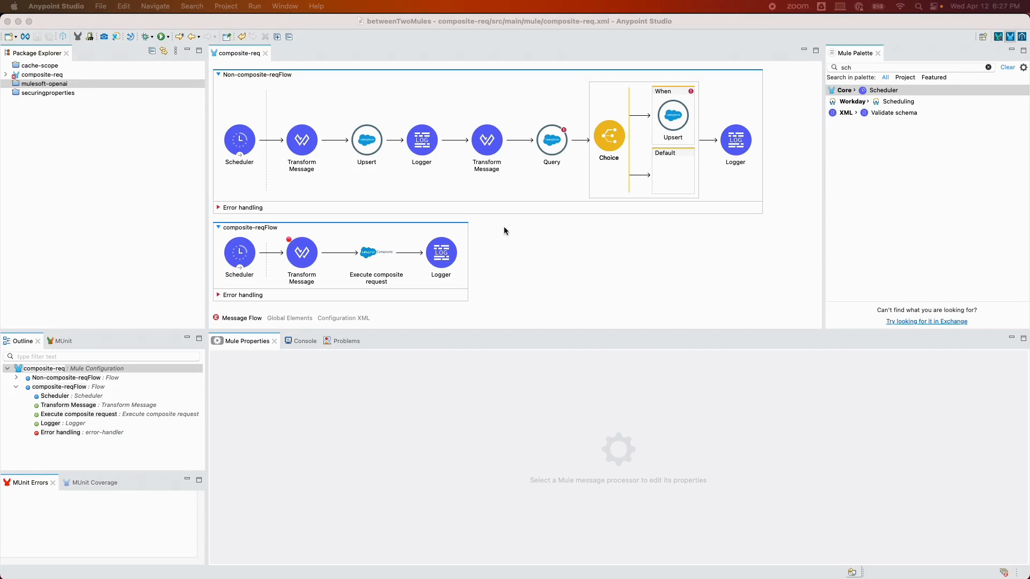
{"action": "mouse_move", "coordinate": [259, 84]}
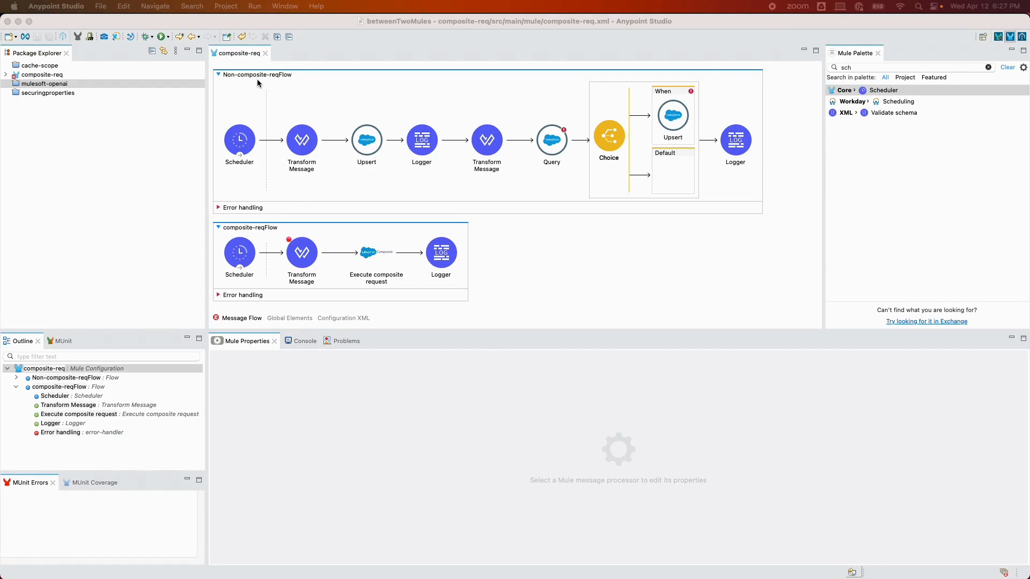
{"action": "left_click", "coordinate": [256, 74]}
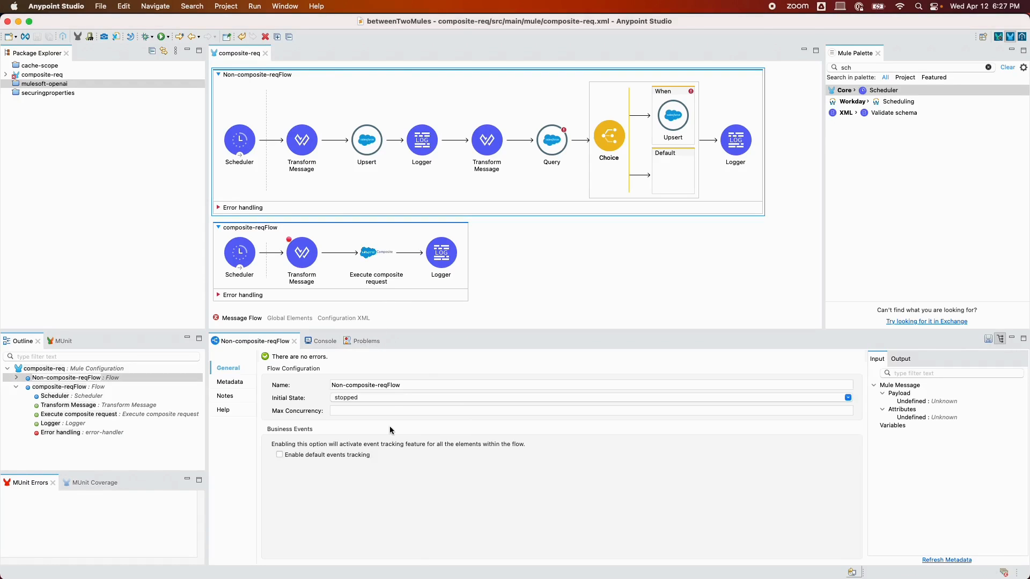
{"action": "left_click", "coordinate": [239, 140]}
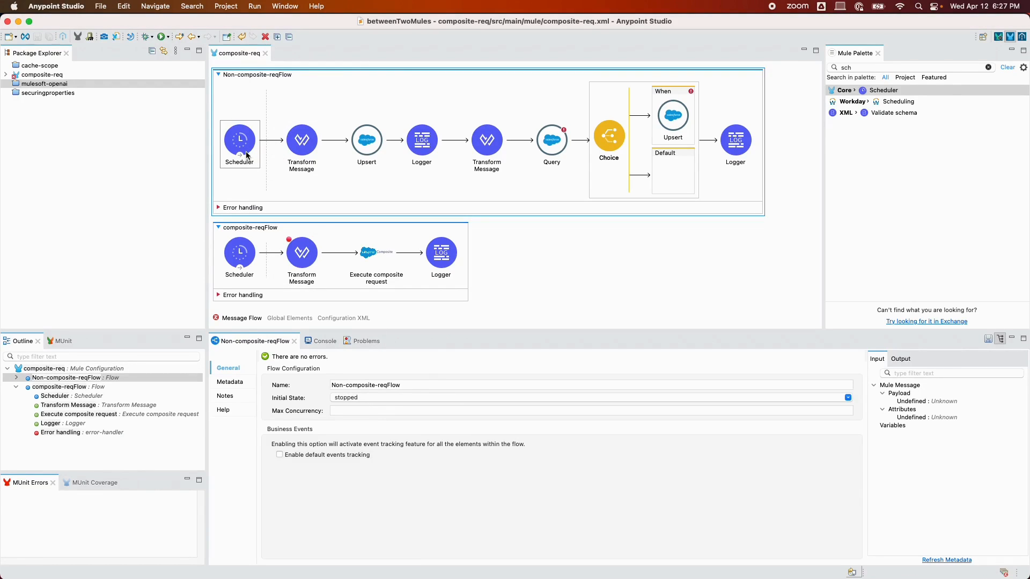
{"action": "left_click", "coordinate": [367, 140]}
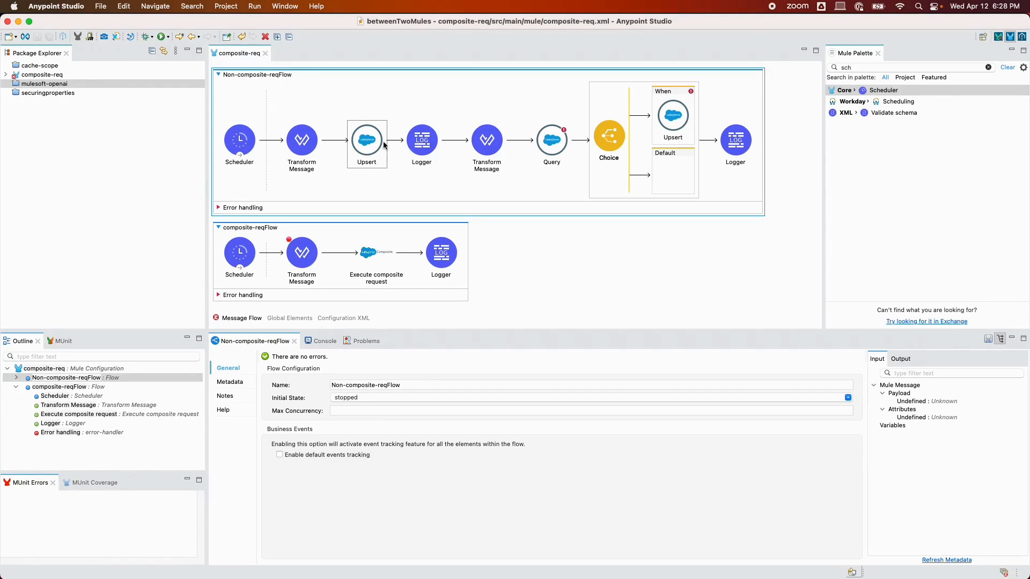
{"action": "right_click", "coordinate": [367, 140]}
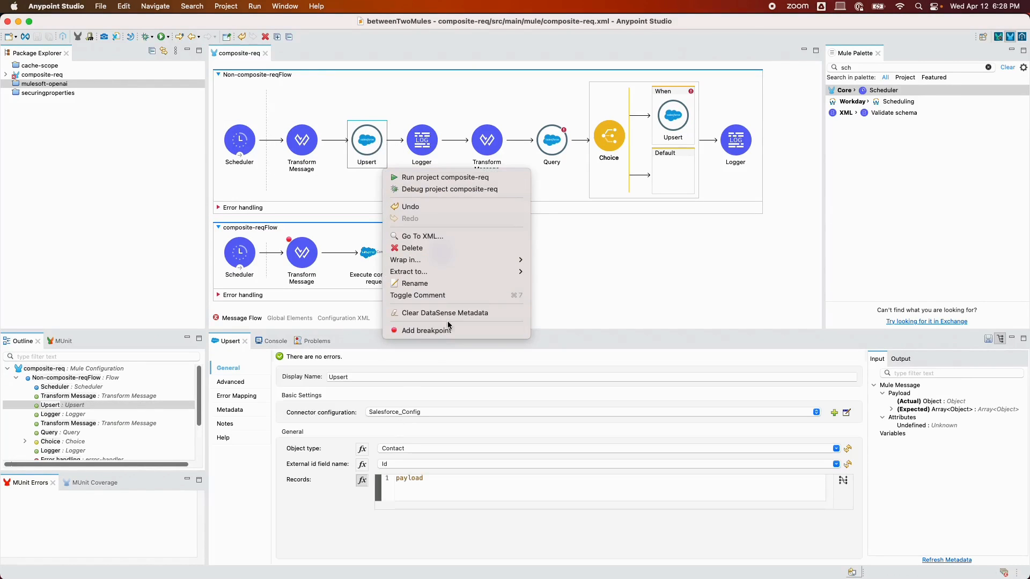
{"action": "mouse_move", "coordinate": [418, 295]}
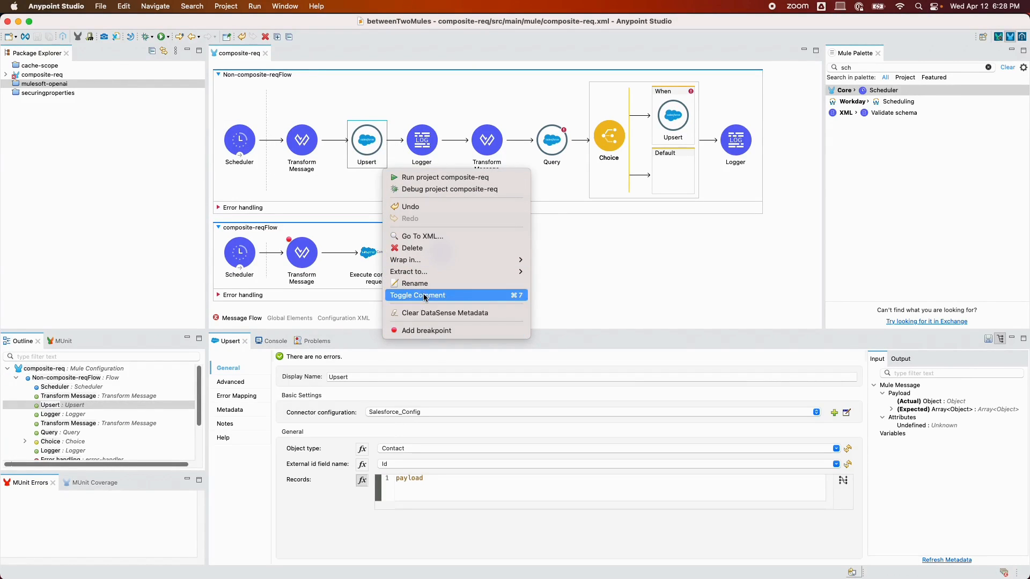
{"action": "left_click", "coordinate": [418, 295]}
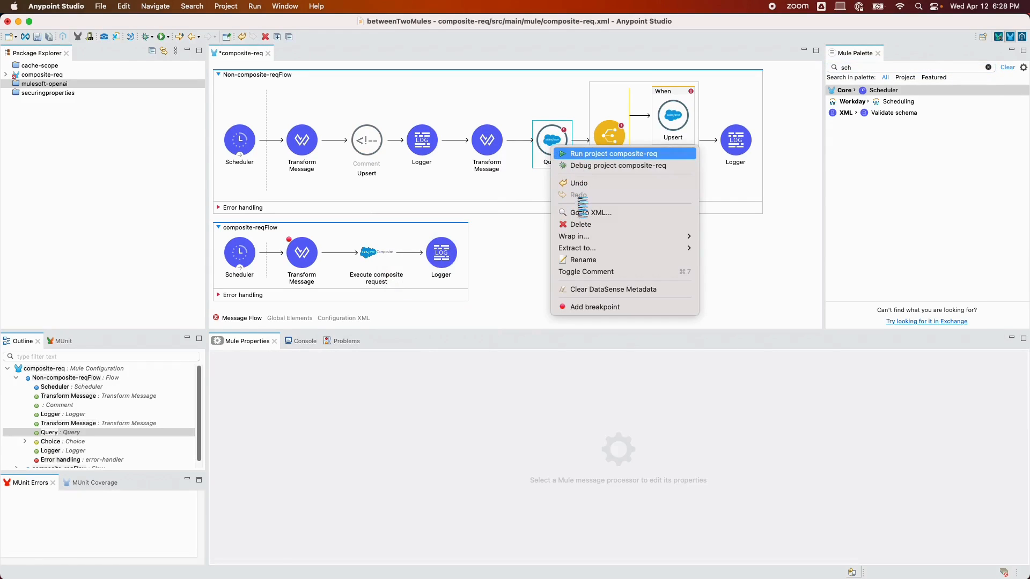
Comment out the Query step and the Choice router of the non-composite flow.
{"action": "left_click", "coordinate": [552, 139]}
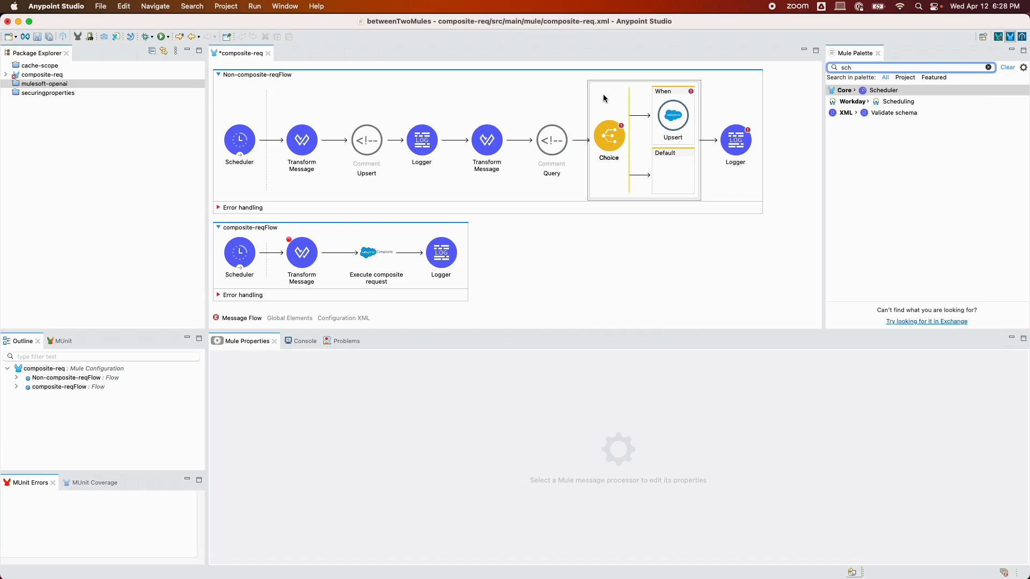
{"action": "right_click", "coordinate": [609, 138]}
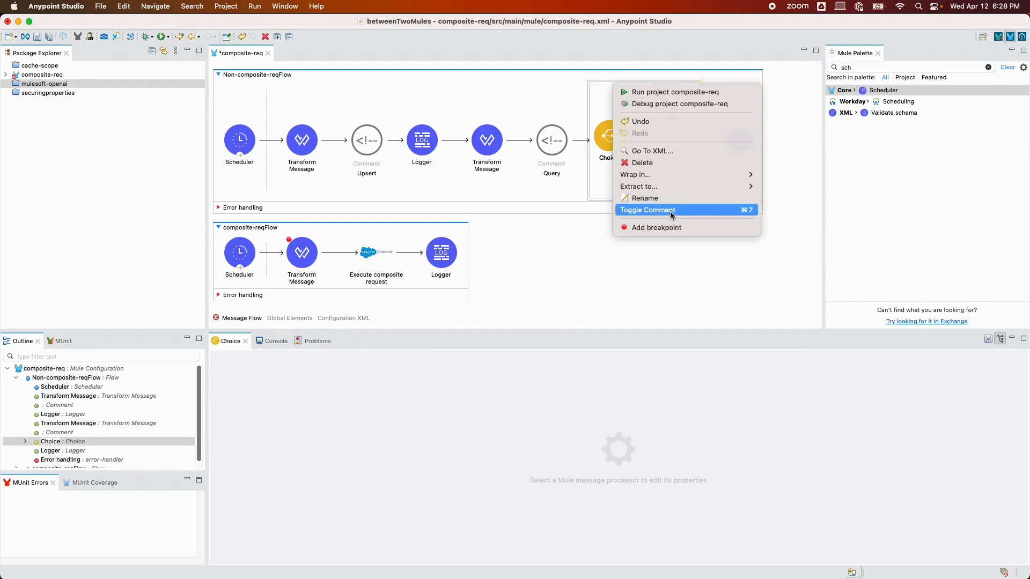
{"action": "left_click", "coordinate": [647, 209]}
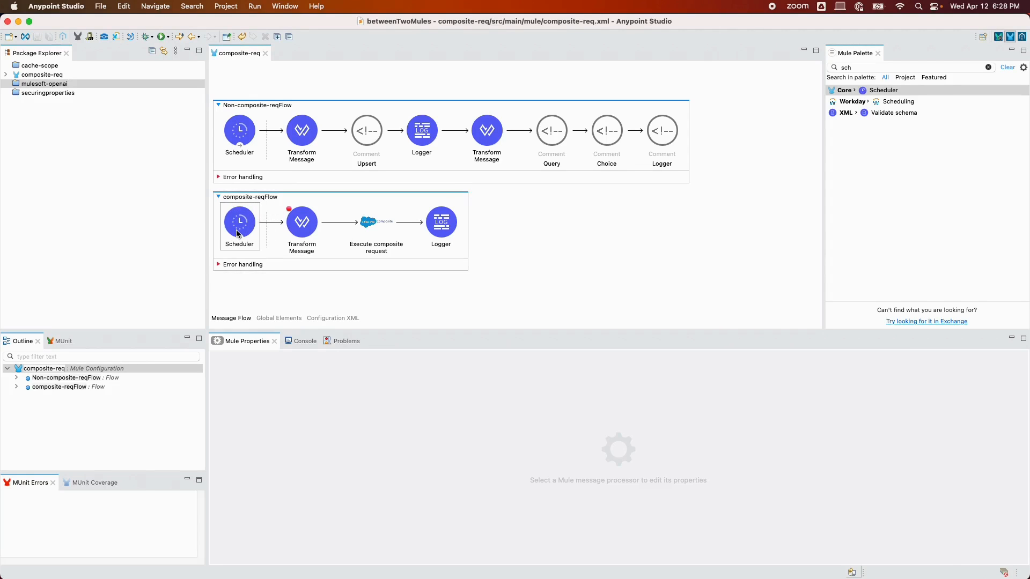
Show the composite-reqFlow Transform Message script and highlight its compositeRequest key.
{"action": "left_click", "coordinate": [240, 222]}
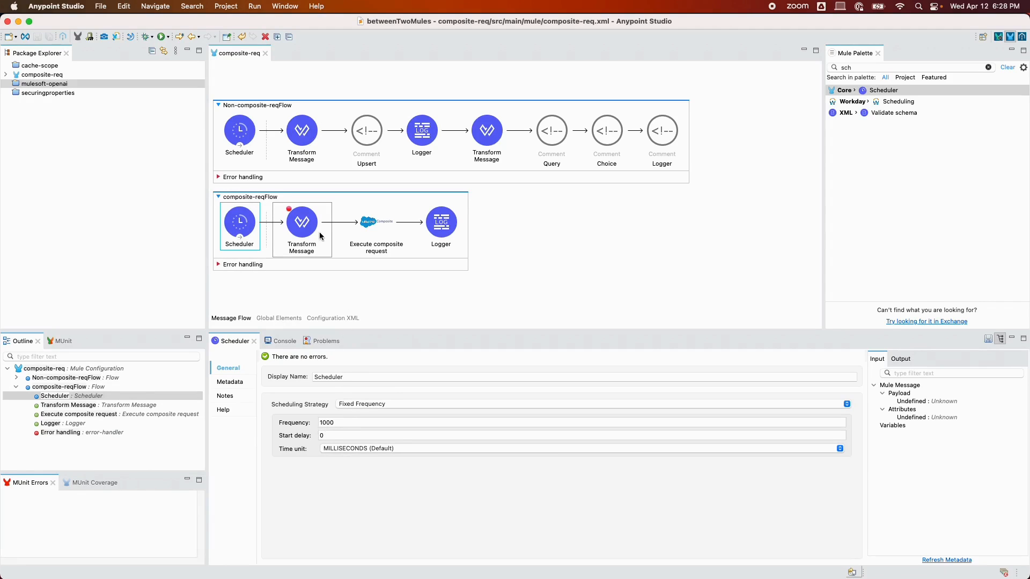
{"action": "left_click", "coordinate": [300, 222]}
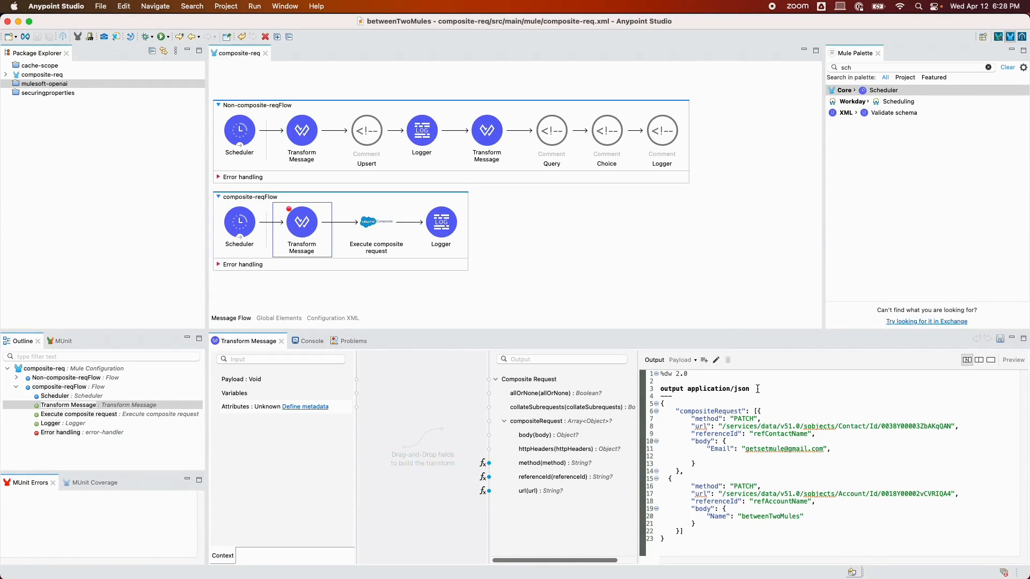
{"action": "double_click", "coordinate": [705, 389]}
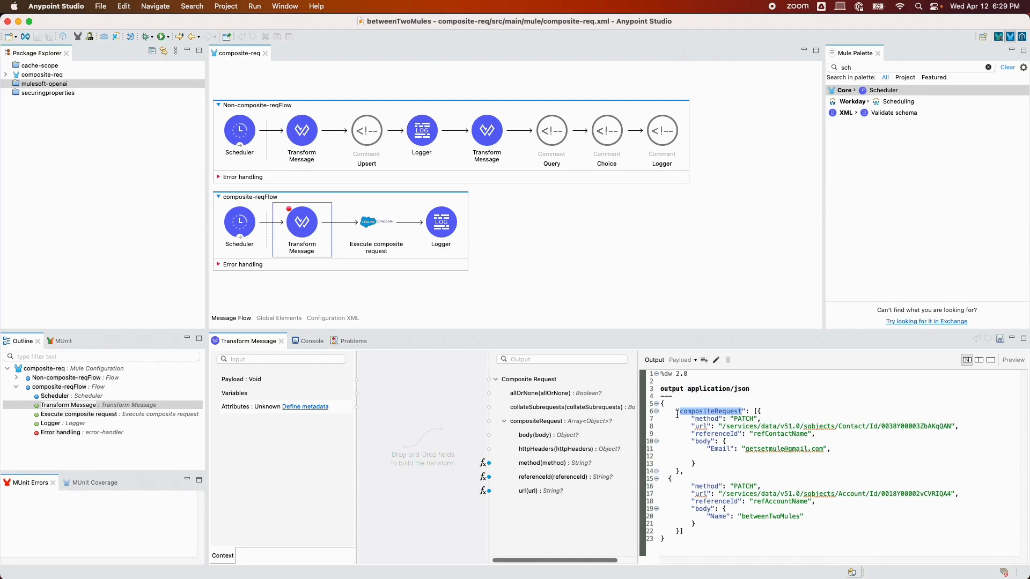
{"action": "mouse_move", "coordinate": [709, 410]}
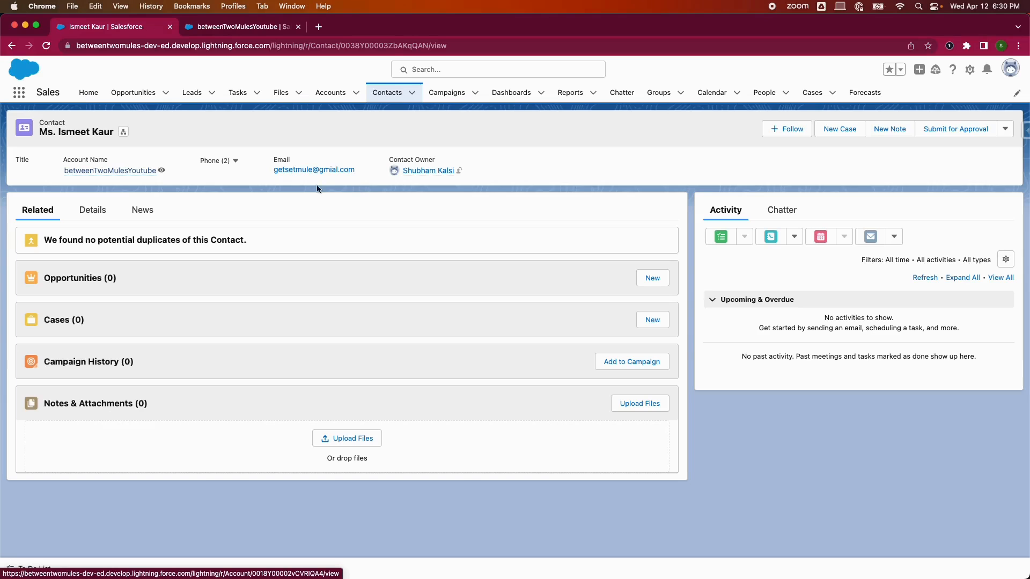
{"action": "mouse_move", "coordinate": [347, 182]}
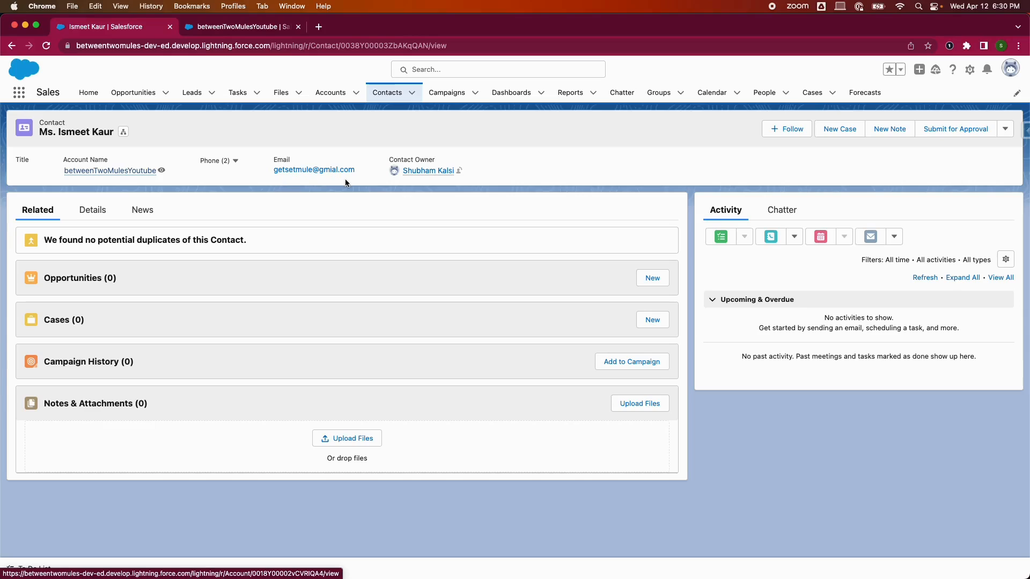
{"action": "mouse_move", "coordinate": [353, 167]}
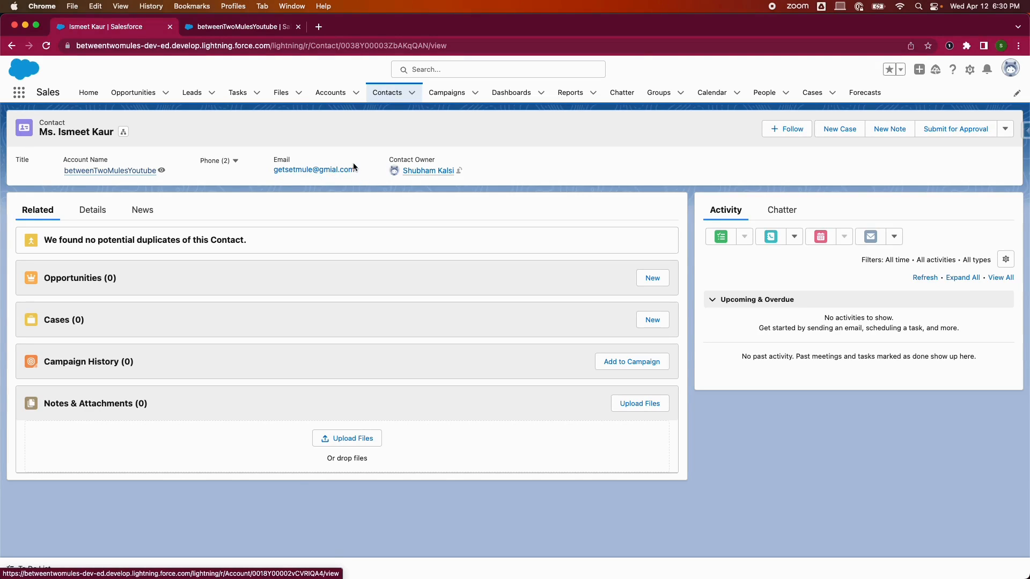
{"action": "mouse_move", "coordinate": [314, 170]}
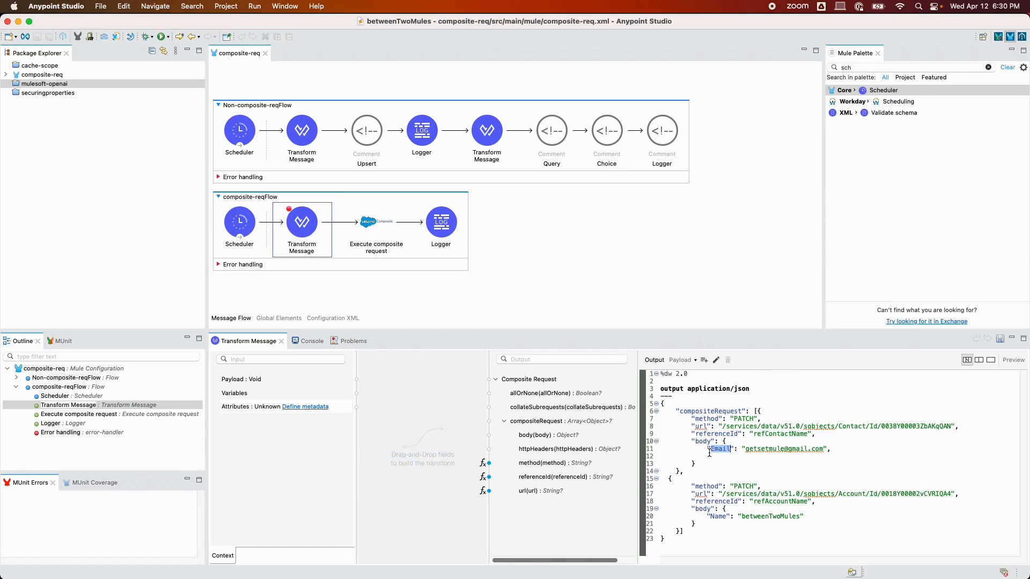
{"action": "mouse_move", "coordinate": [720, 449]}
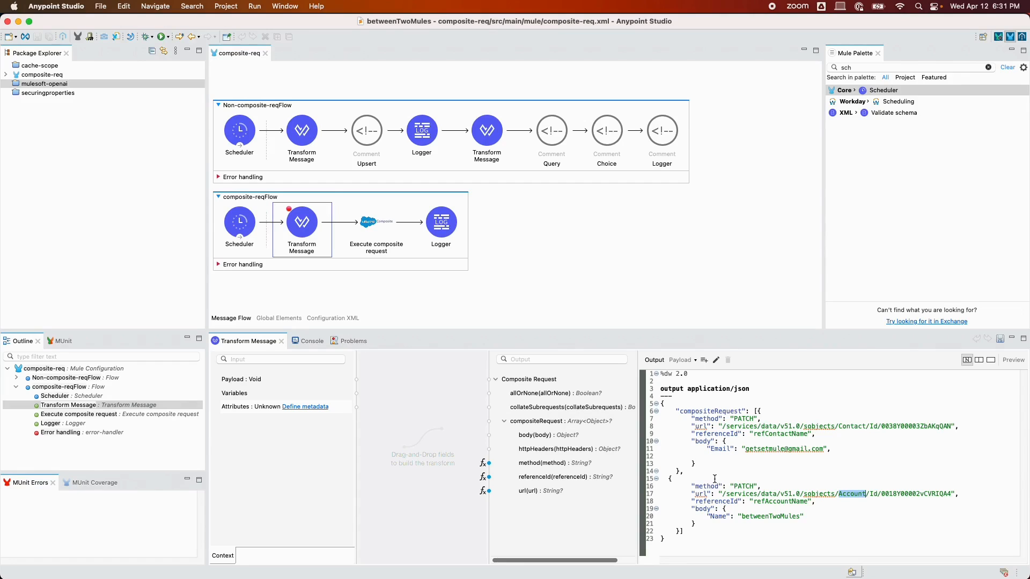
Show the Execute composite request step's settings with the payload as request body.
{"action": "left_click", "coordinate": [376, 221]}
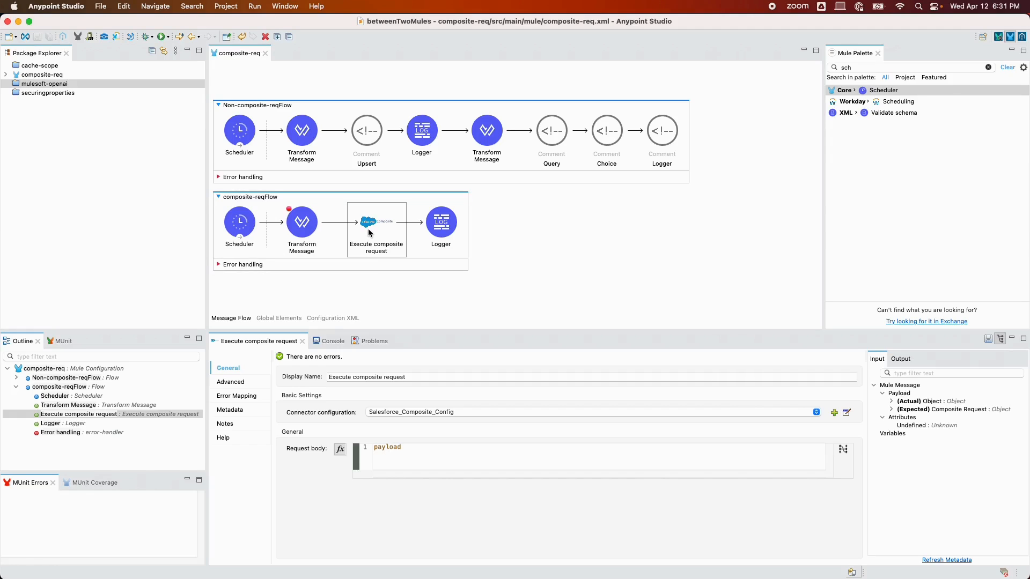
{"action": "mouse_move", "coordinate": [569, 393]}
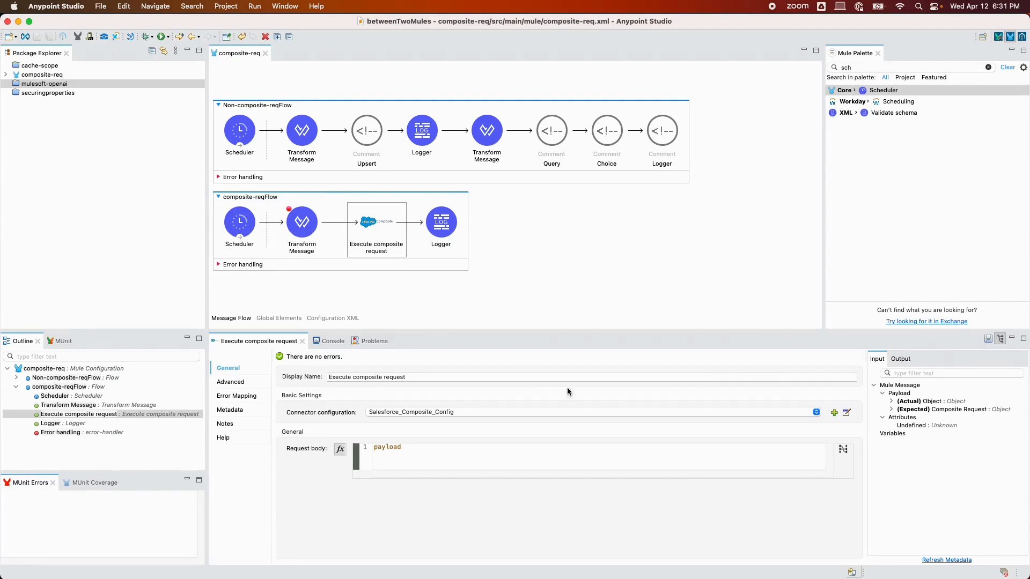
{"action": "mouse_move", "coordinate": [453, 427]}
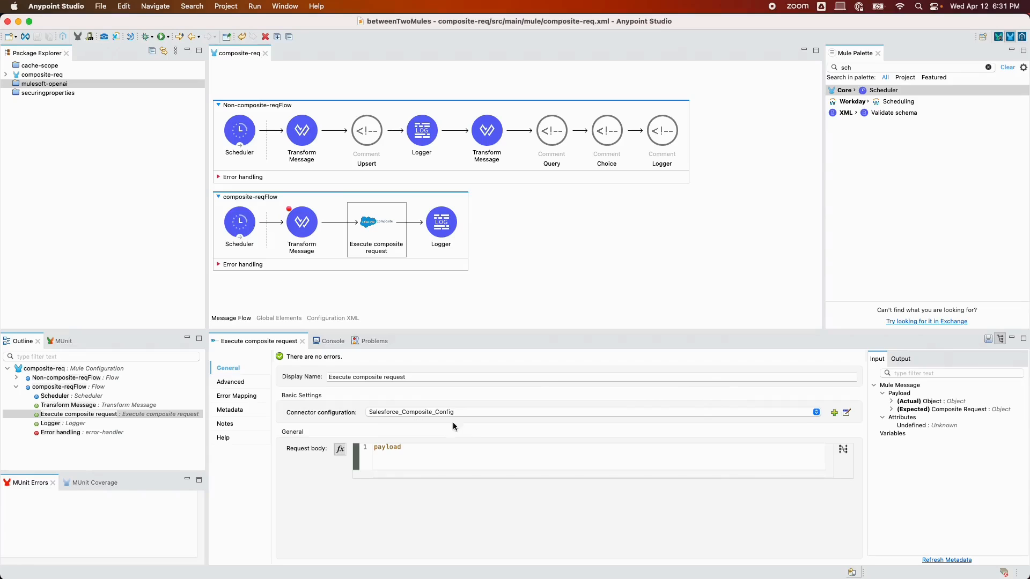
{"action": "left_click", "coordinate": [847, 412]}
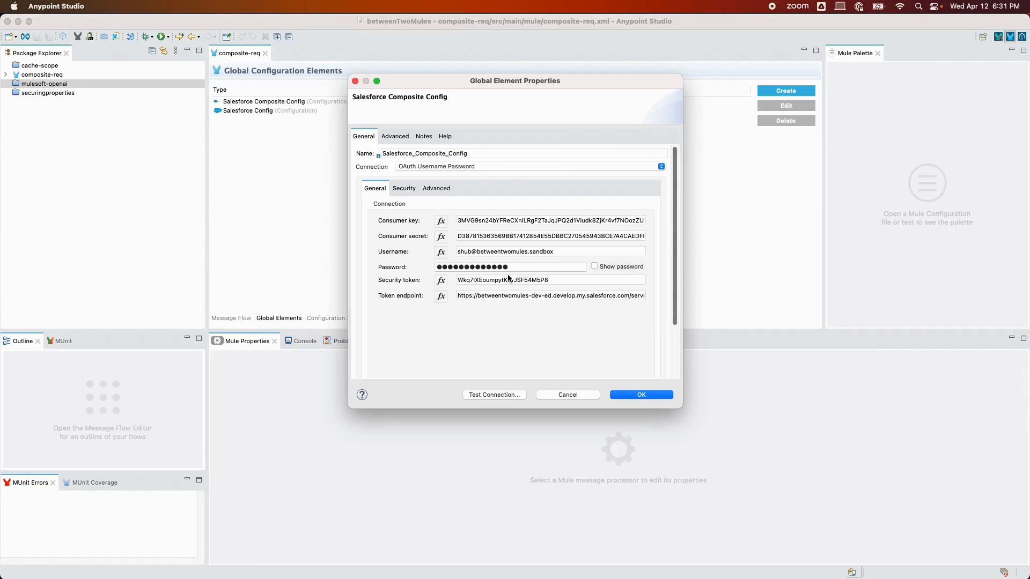
{"action": "mouse_move", "coordinate": [412, 231]}
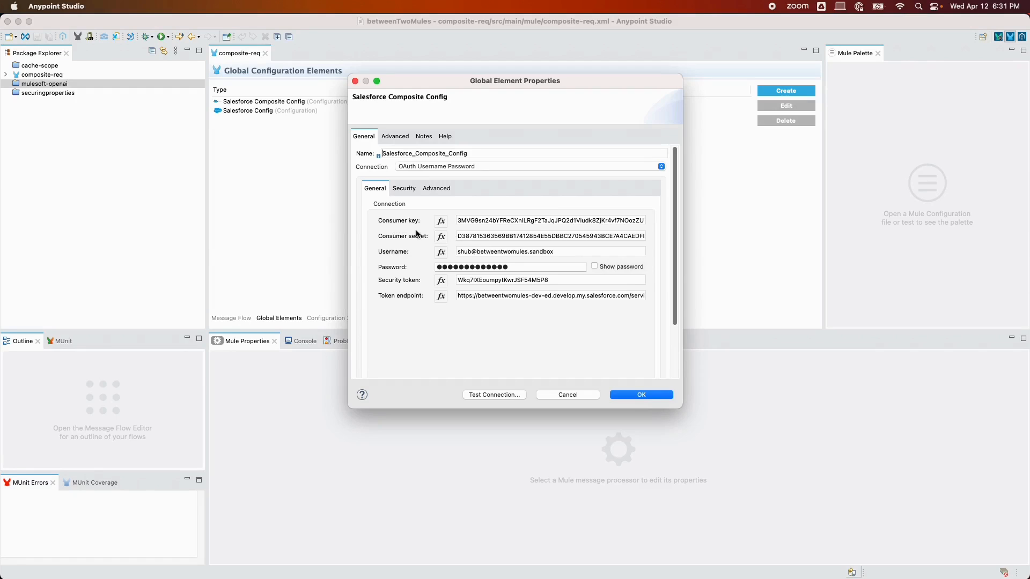
{"action": "mouse_move", "coordinate": [394, 236]}
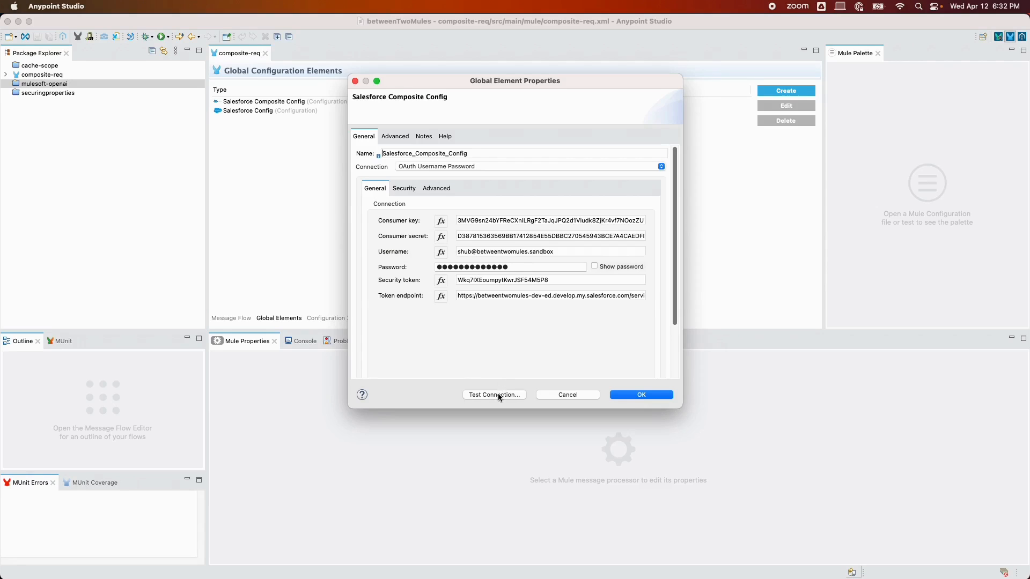
{"action": "left_click", "coordinate": [494, 395]}
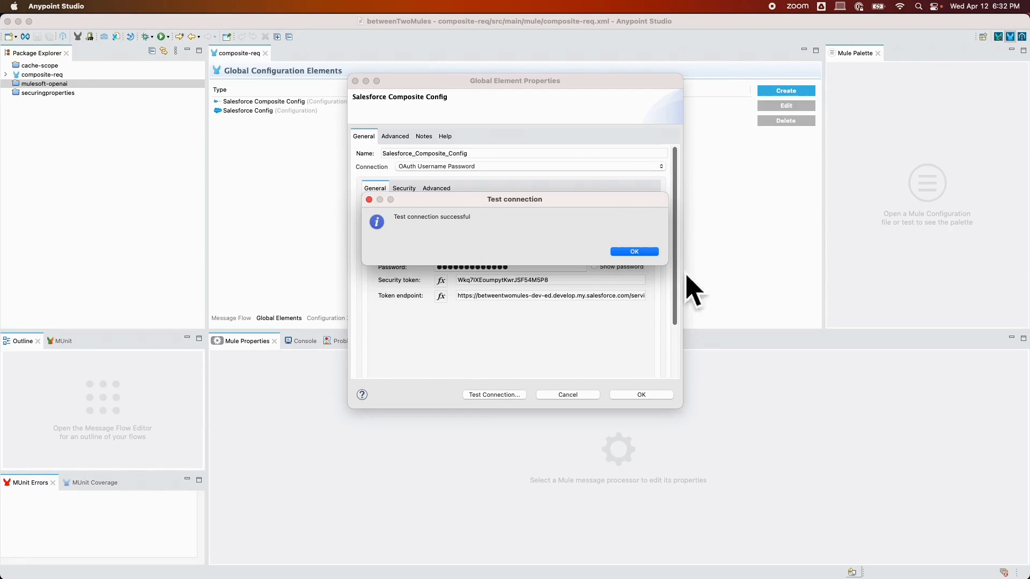
{"action": "left_click", "coordinate": [633, 251]}
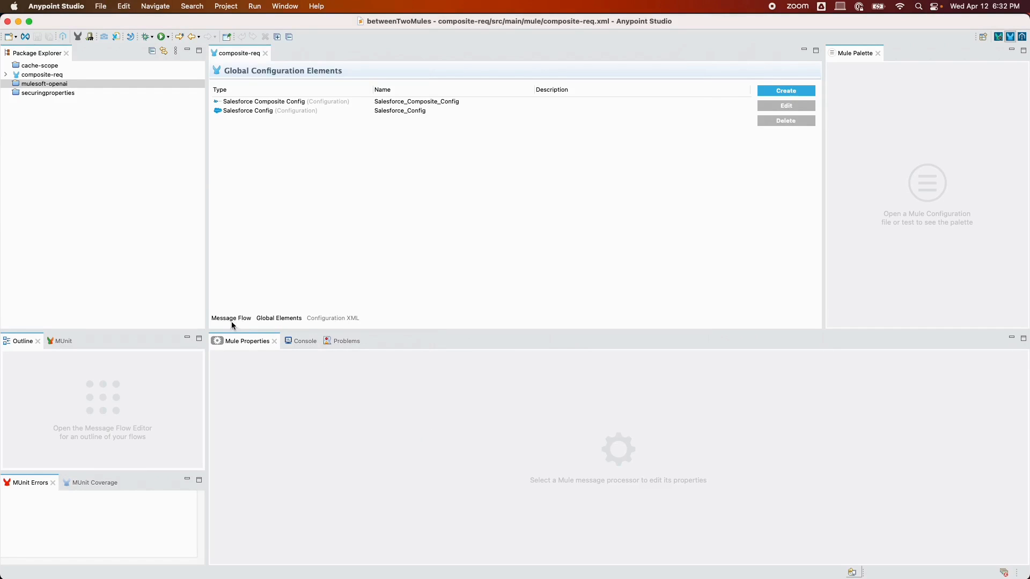
{"action": "left_click", "coordinate": [230, 318]}
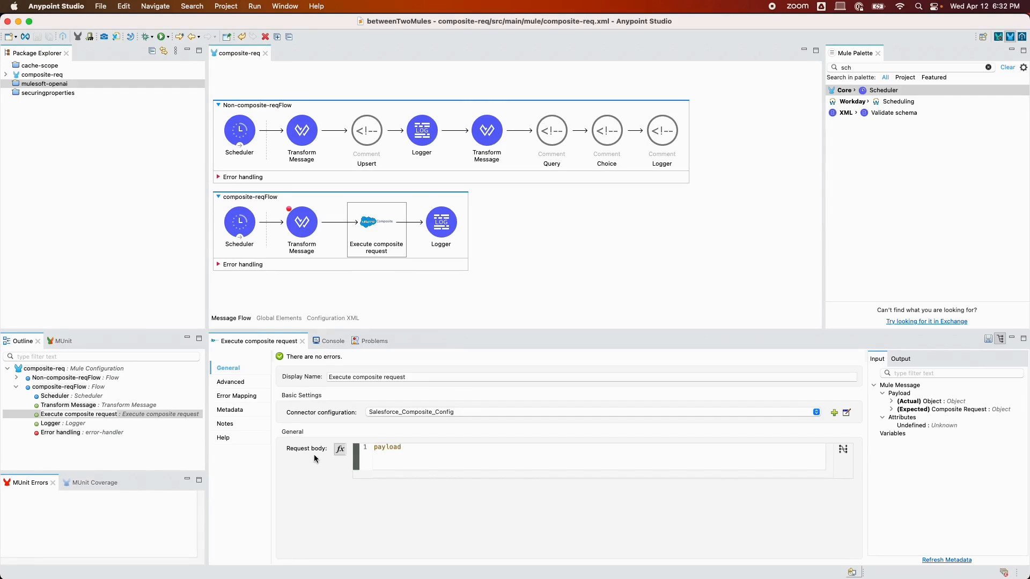
Set the Logger message to payload and start the composite-req project in debug mode.
{"action": "left_click", "coordinate": [441, 221]}
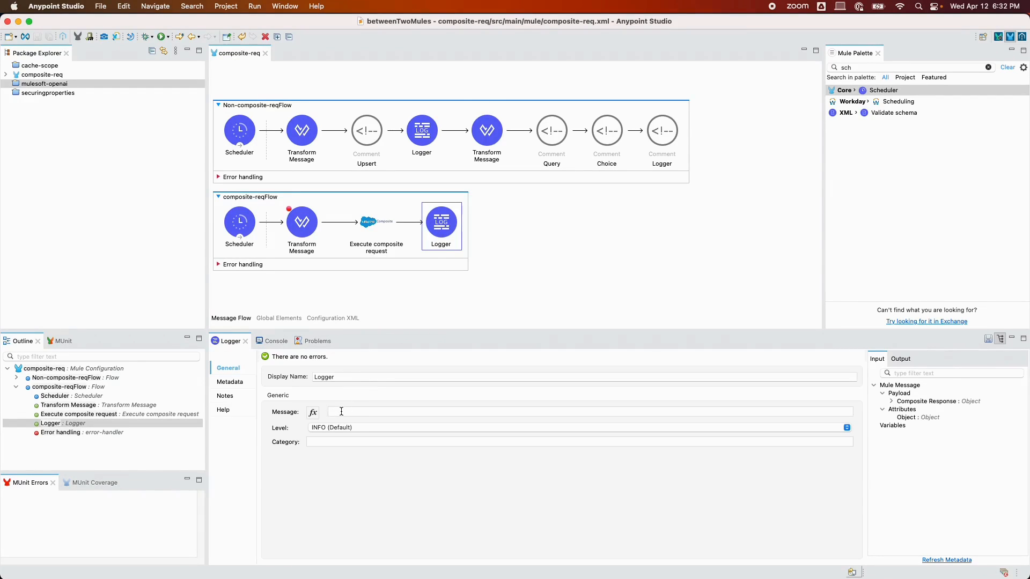
{"action": "type", "text": "payload"}
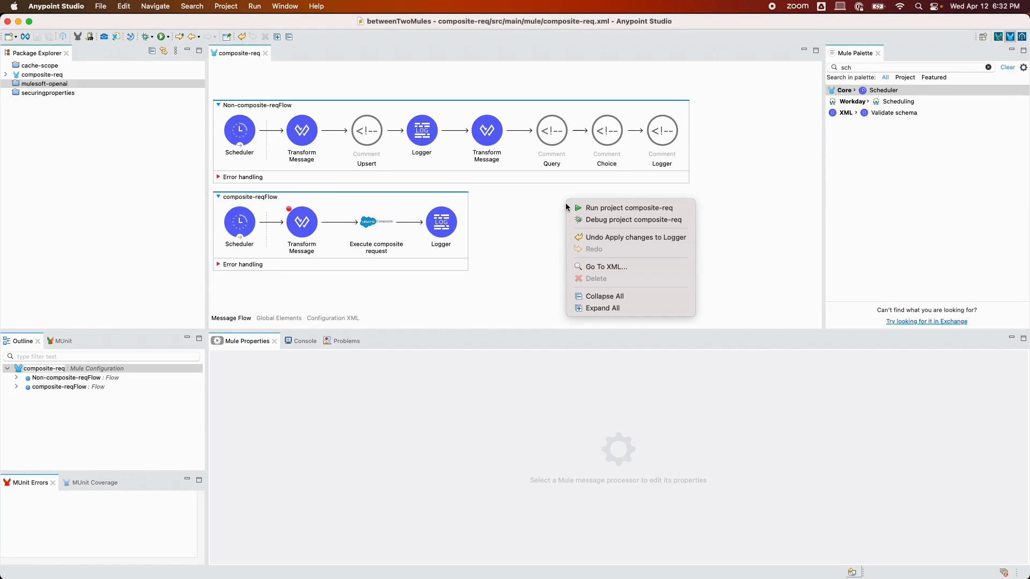
{"action": "mouse_move", "coordinate": [629, 207]}
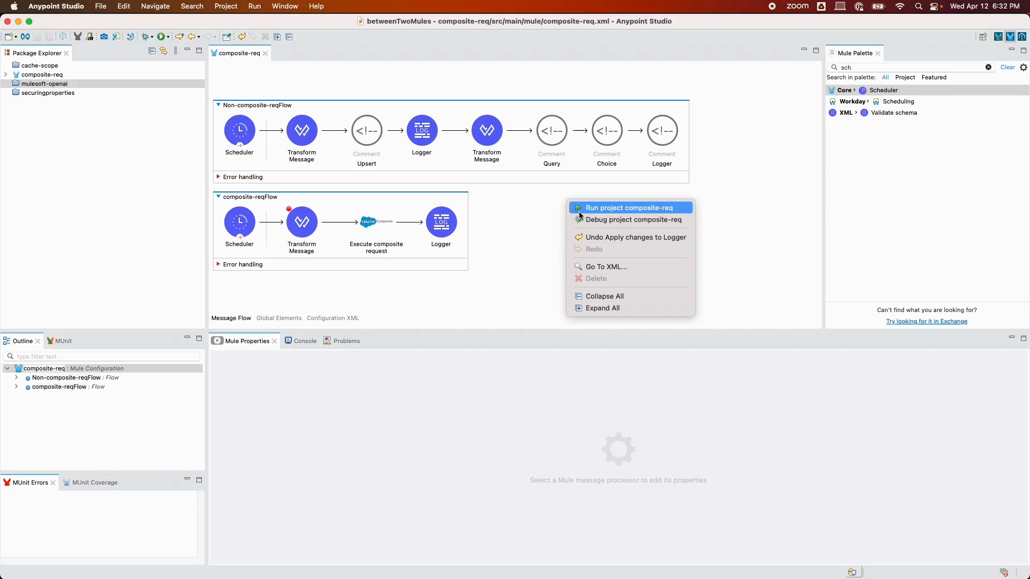
{"action": "left_click", "coordinate": [629, 207]}
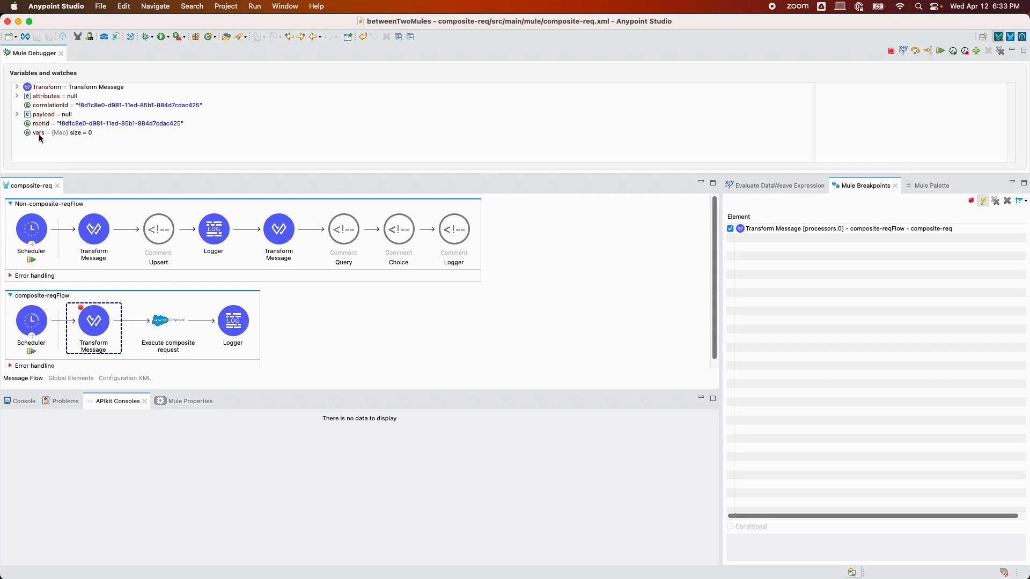
{"action": "mouse_move", "coordinate": [108, 309]}
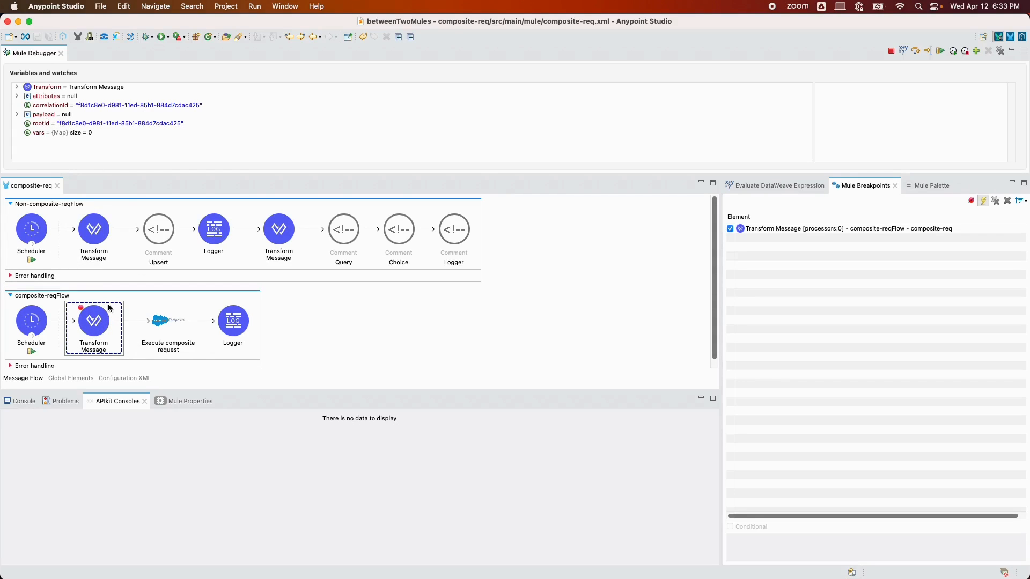
Resume to the Logger and expand payload > 0 > value to see both subrequests returned 200.
{"action": "left_click", "coordinate": [167, 322]}
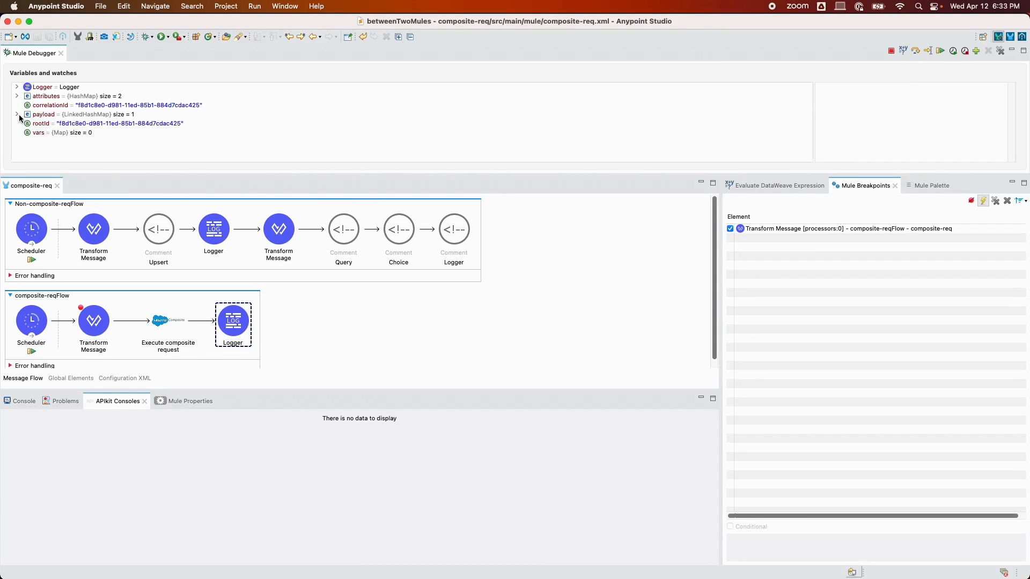
{"action": "left_click", "coordinate": [17, 113]}
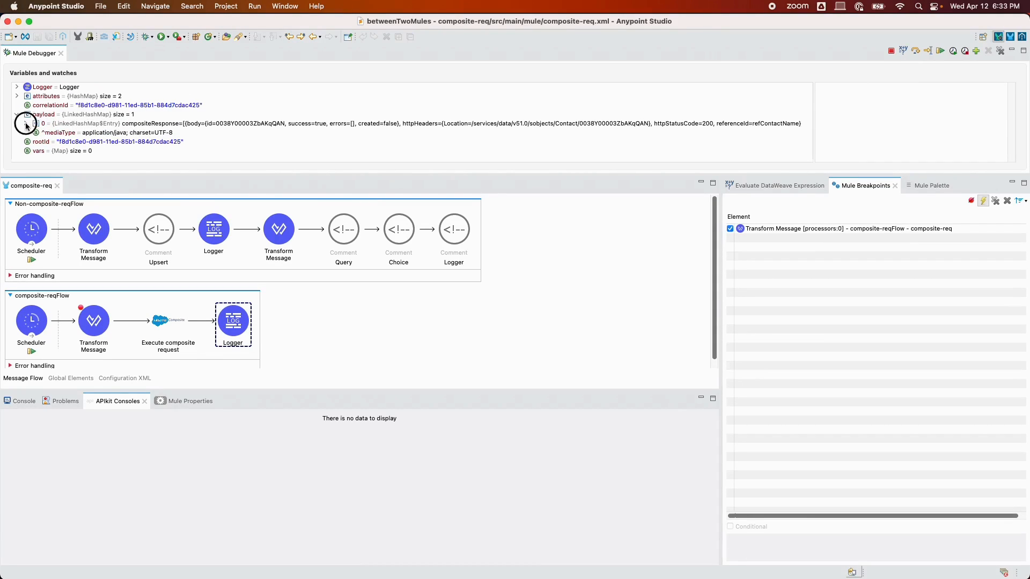
{"action": "left_click", "coordinate": [26, 122]}
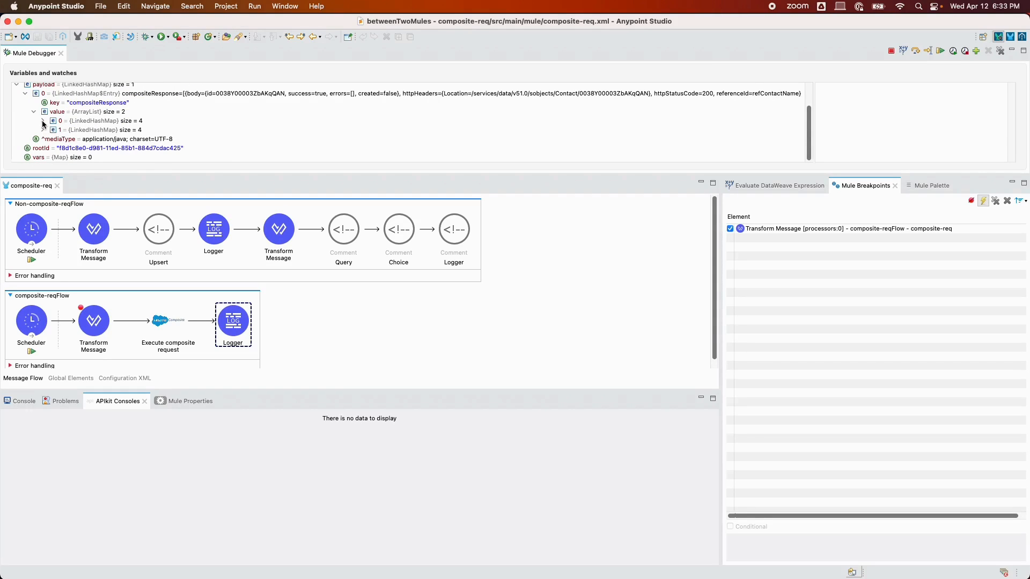
{"action": "left_click", "coordinate": [44, 121]}
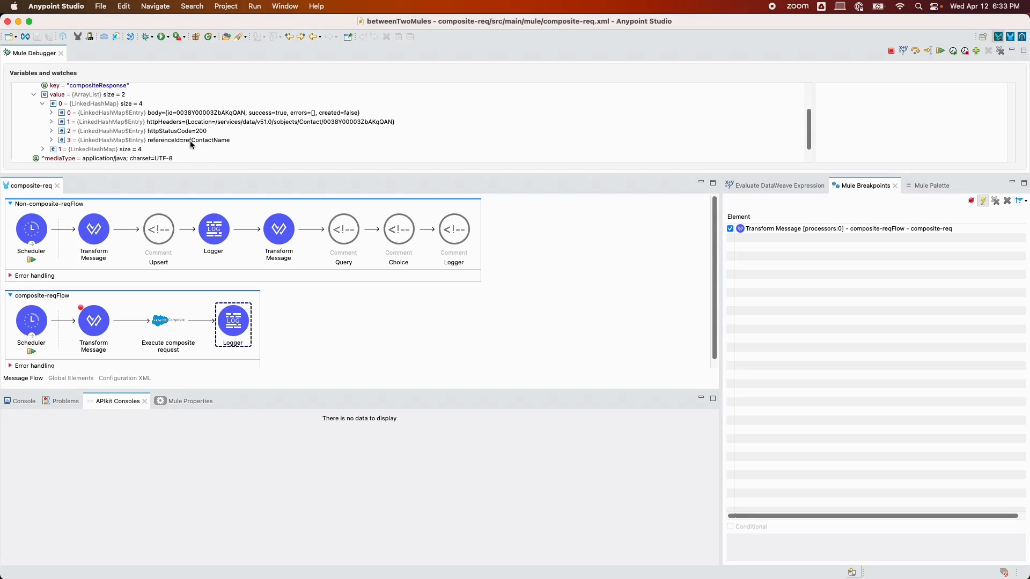
{"action": "scroll", "scroll_direction": "down", "scroll_amount": 3}
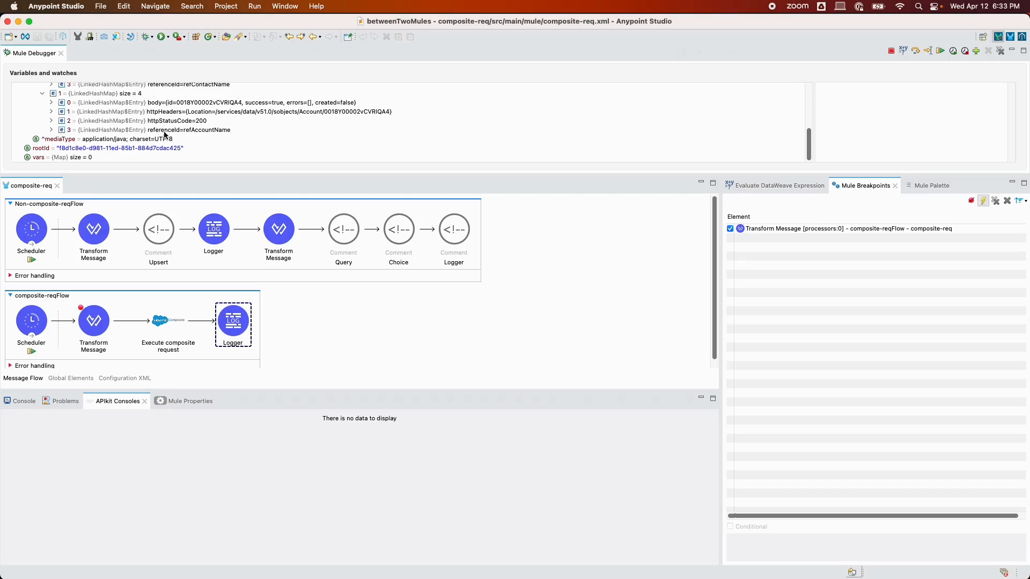
{"action": "mouse_move", "coordinate": [204, 141]}
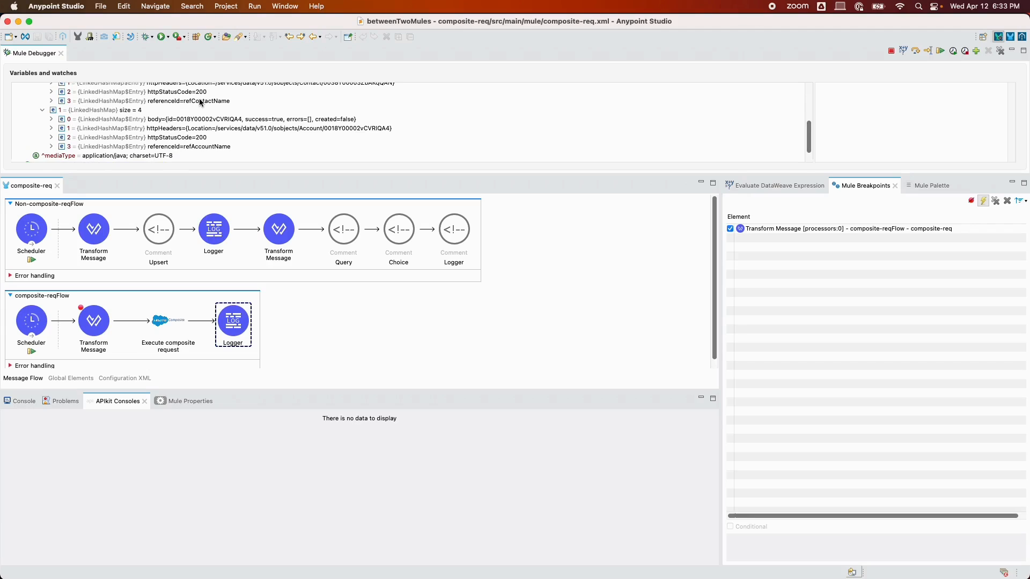
{"action": "mouse_move", "coordinate": [823, 326]}
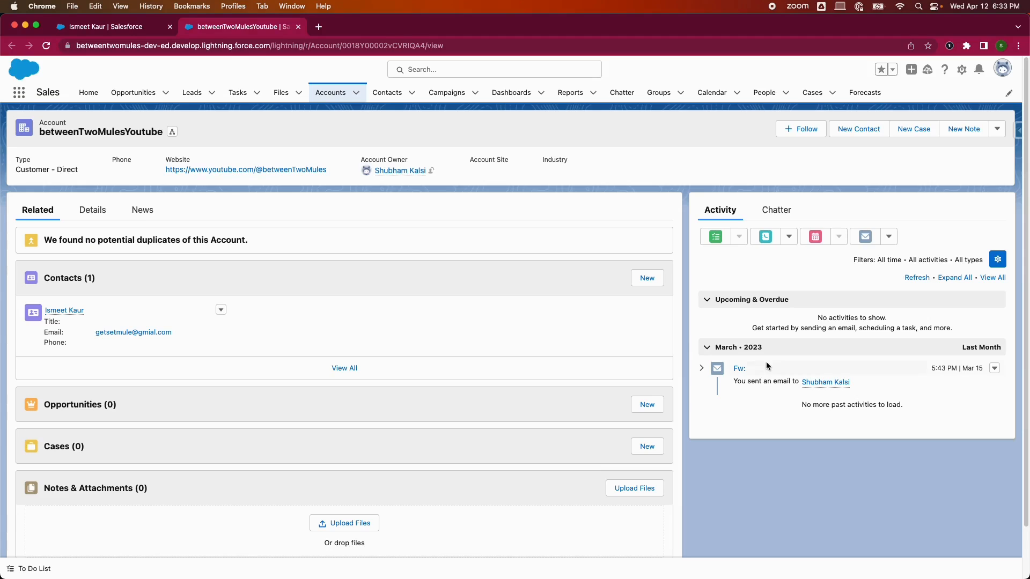
View the updated contact record, then reload the account page showing betweenTwoMules.
{"action": "left_click", "coordinate": [64, 310]}
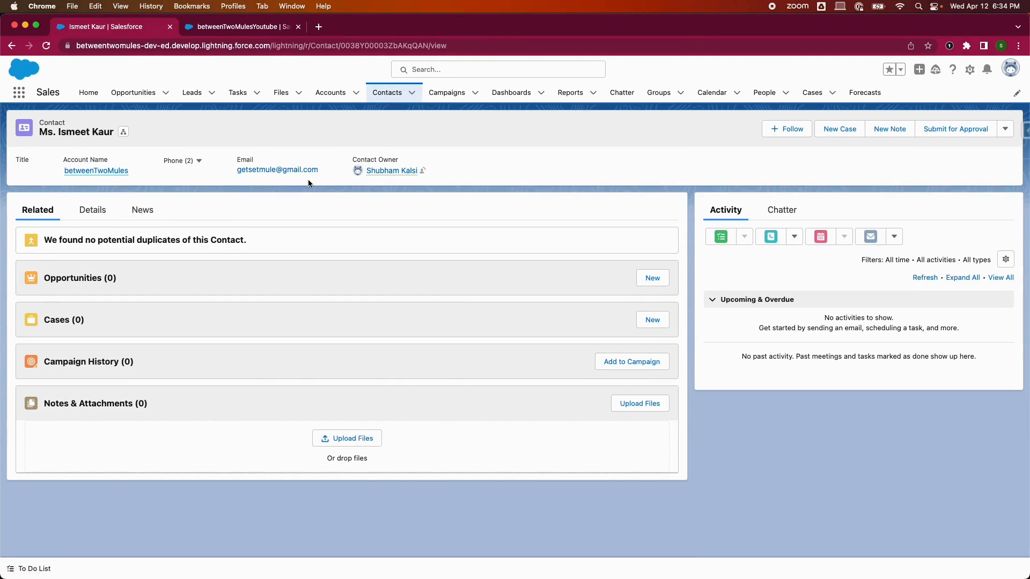
{"action": "mouse_move", "coordinate": [299, 185]}
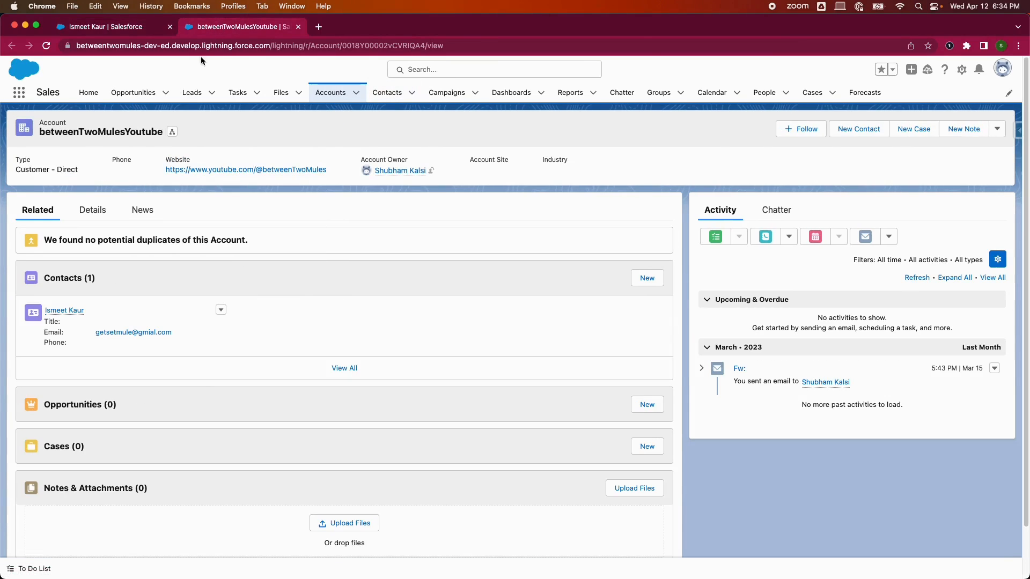
{"action": "left_click", "coordinate": [46, 45]}
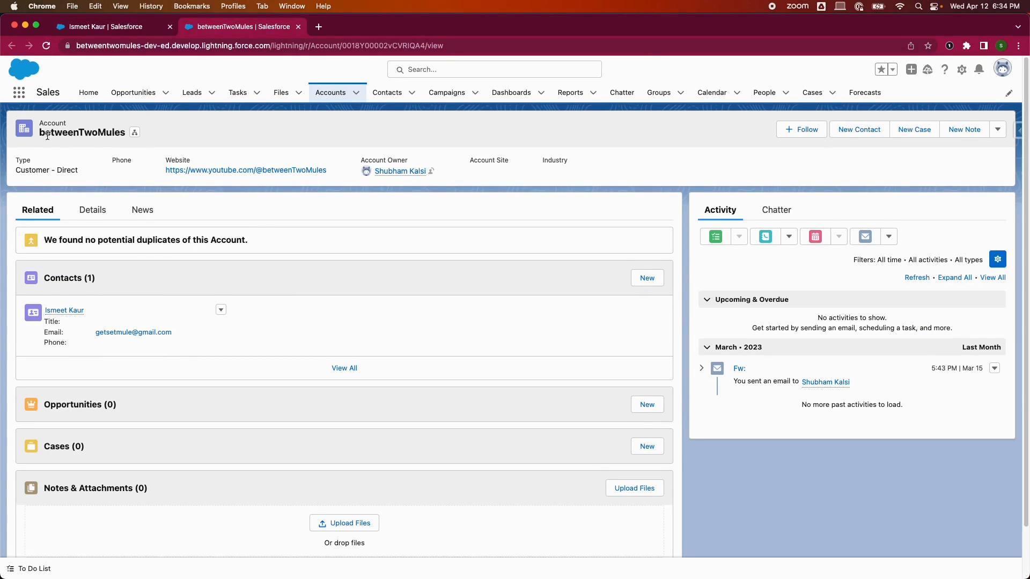
{"action": "mouse_move", "coordinate": [64, 162]}
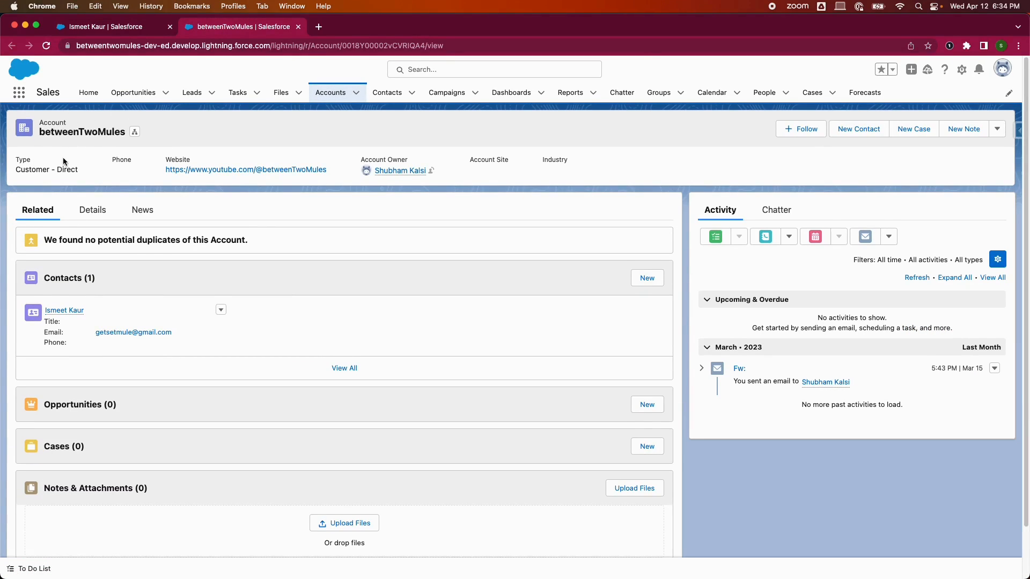